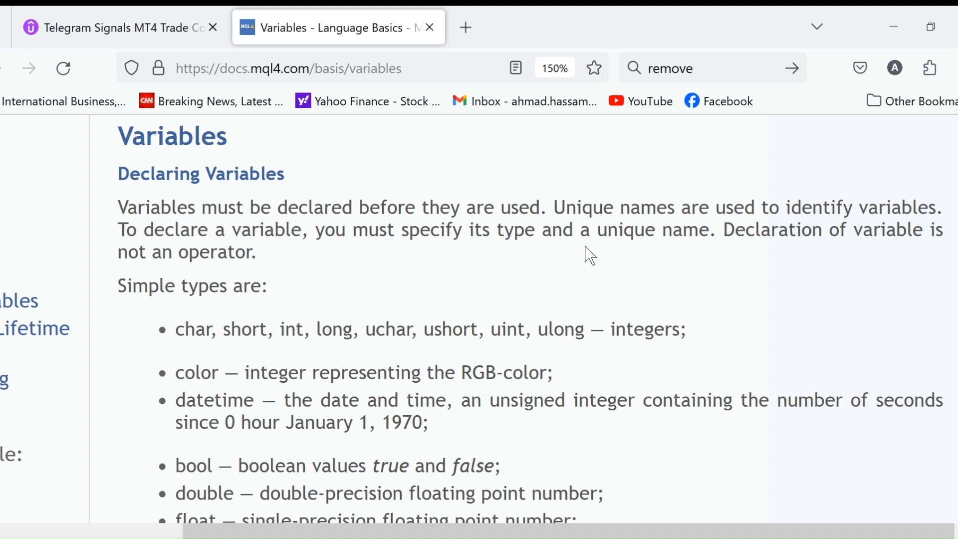
scroll("down", 3)
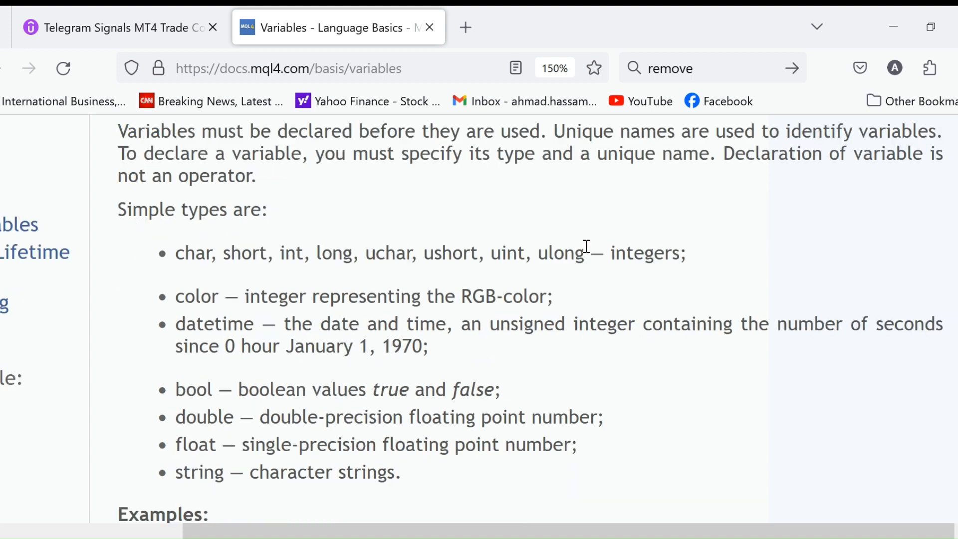
mouse_move(177, 291)
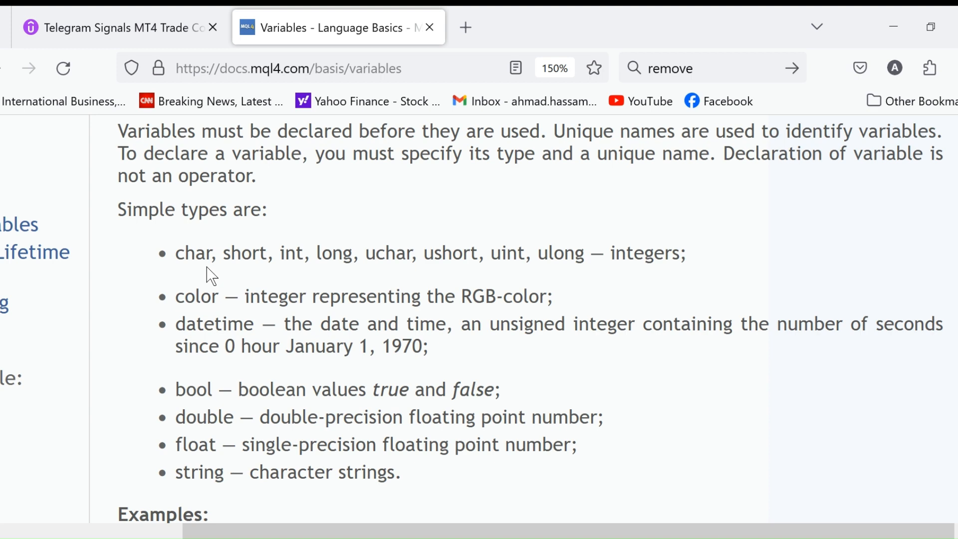
scroll("down", 3)
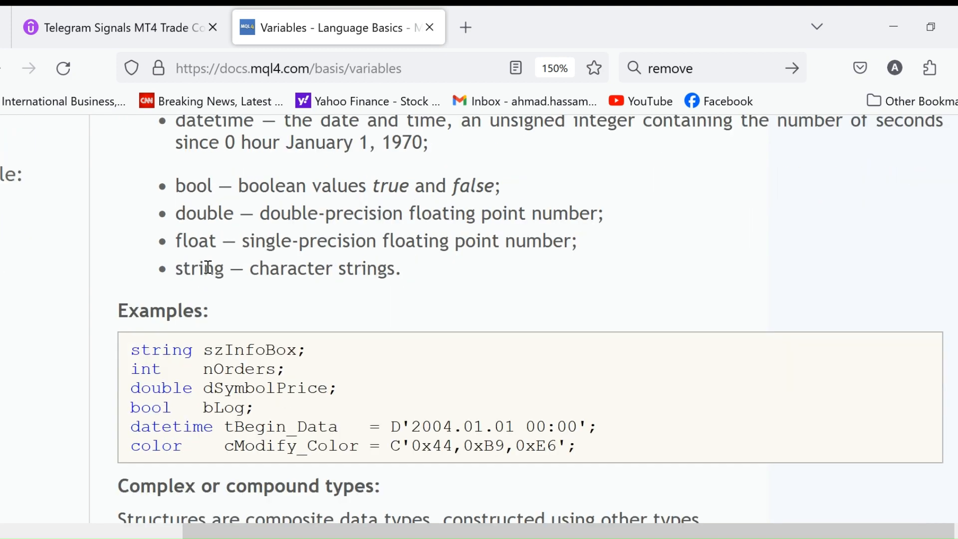
scroll("down", 3)
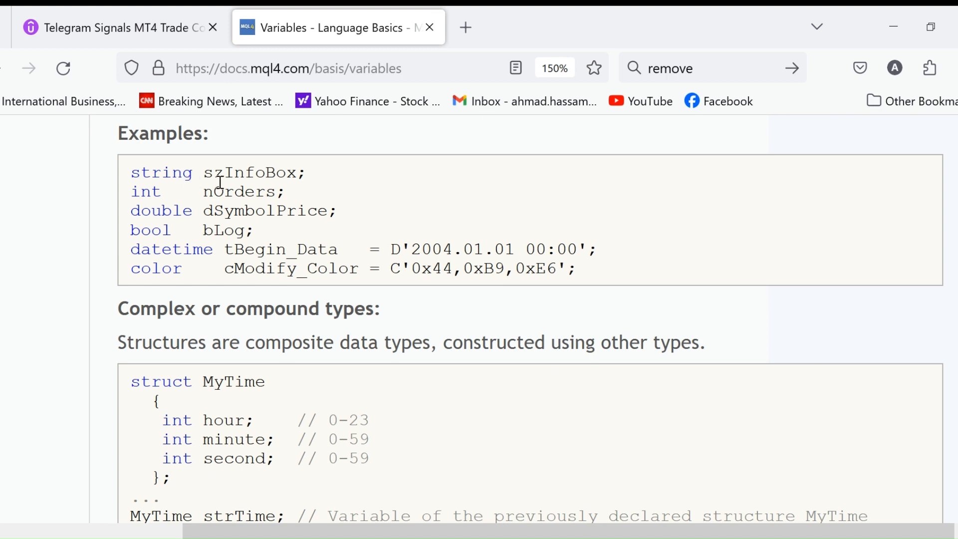
mouse_move(219, 211)
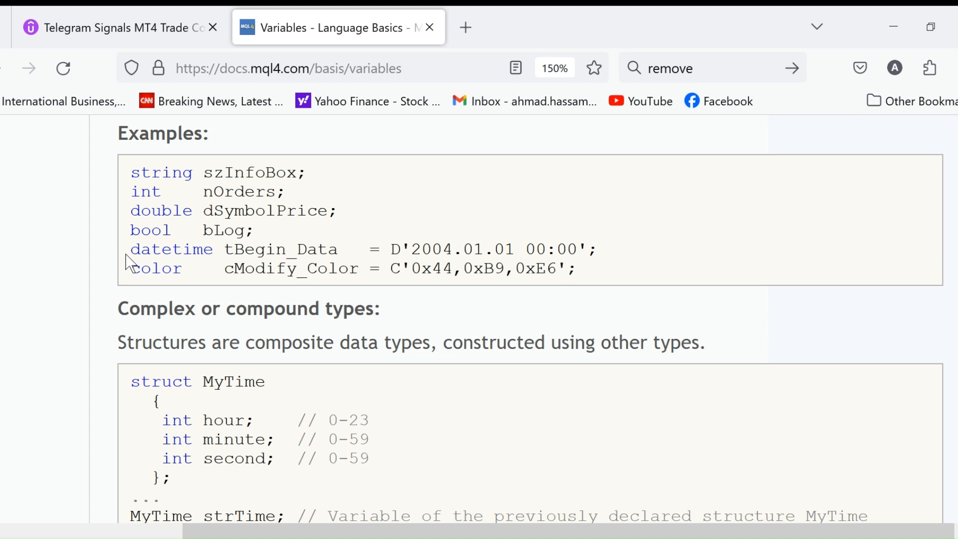
scroll("down", 3)
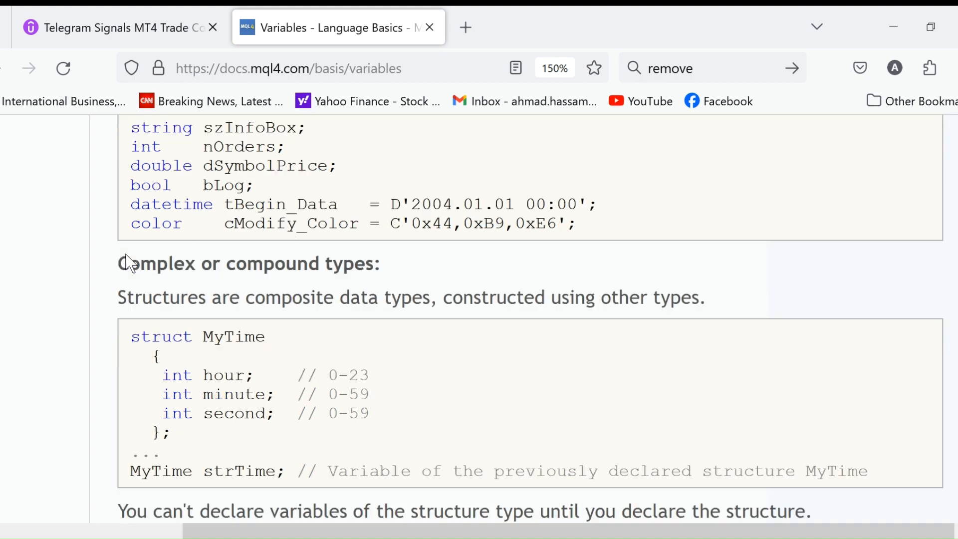
scroll("down", 3)
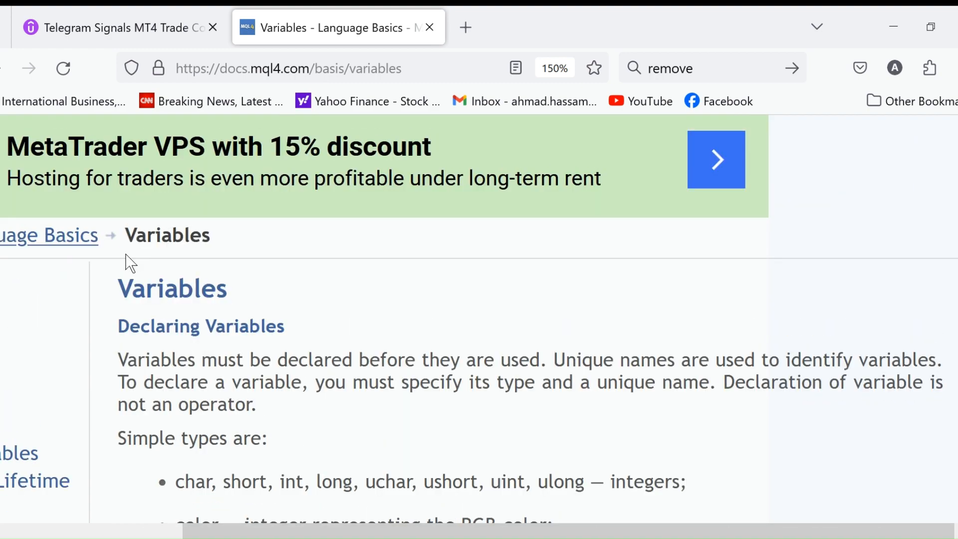
mouse_move(248, 293)
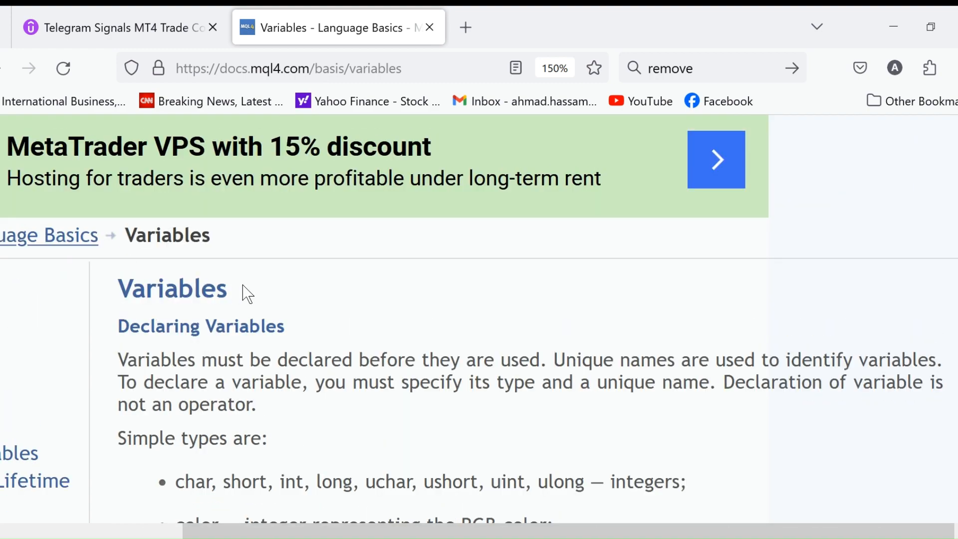
mouse_move(360, 302)
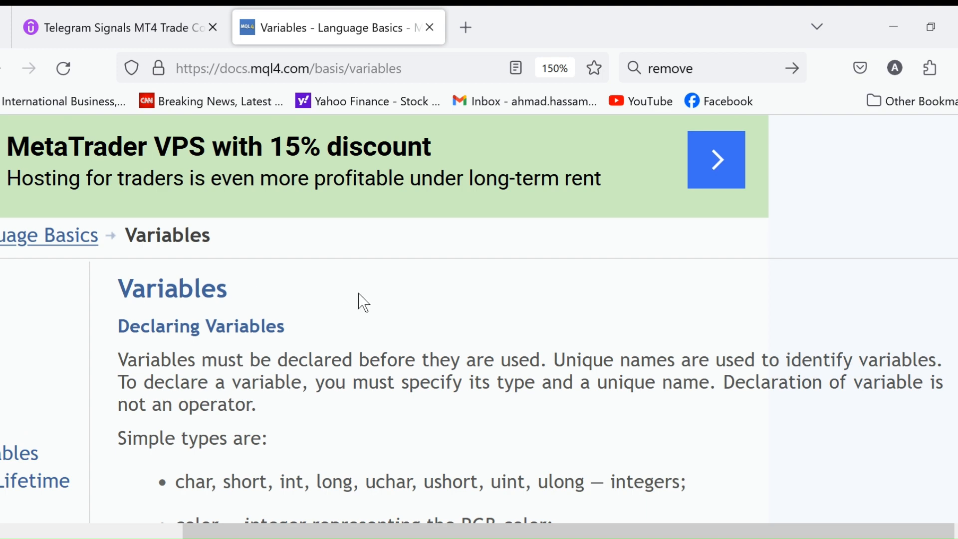